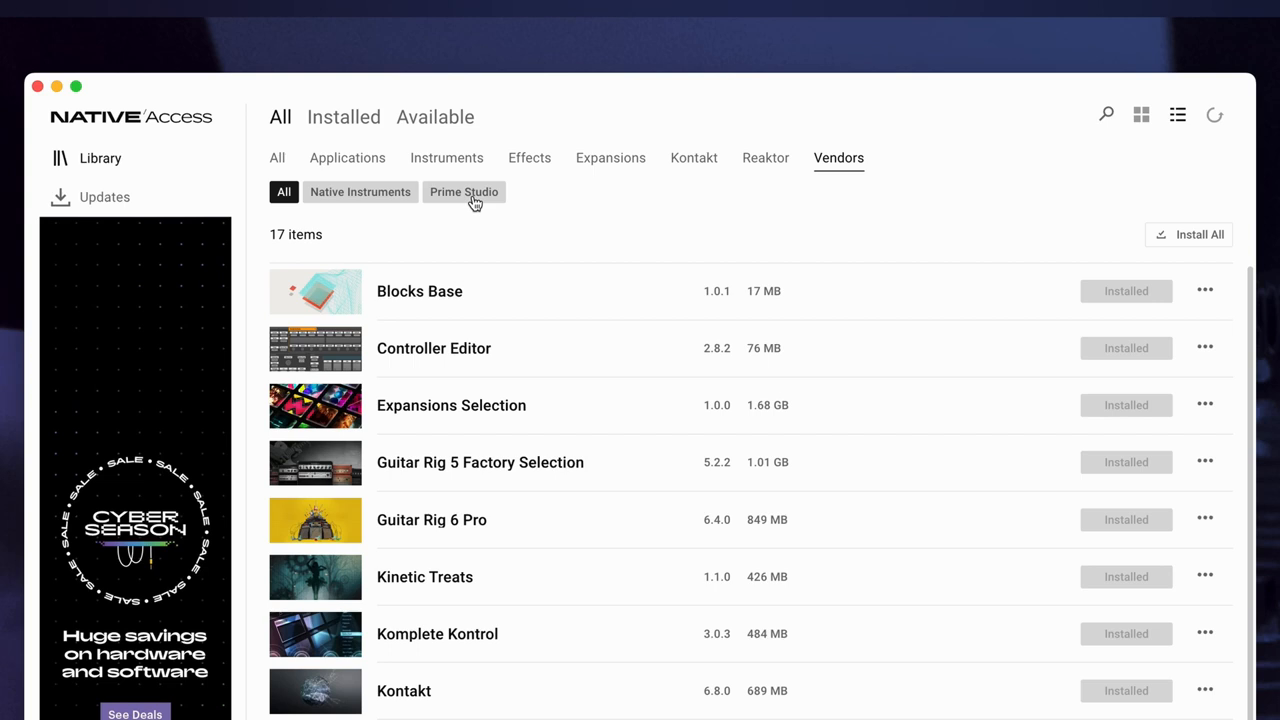
Step: Filter the library by the Prime Studio vendor chip to show only Ravenscroft 220 VI Lite
click(463, 191)
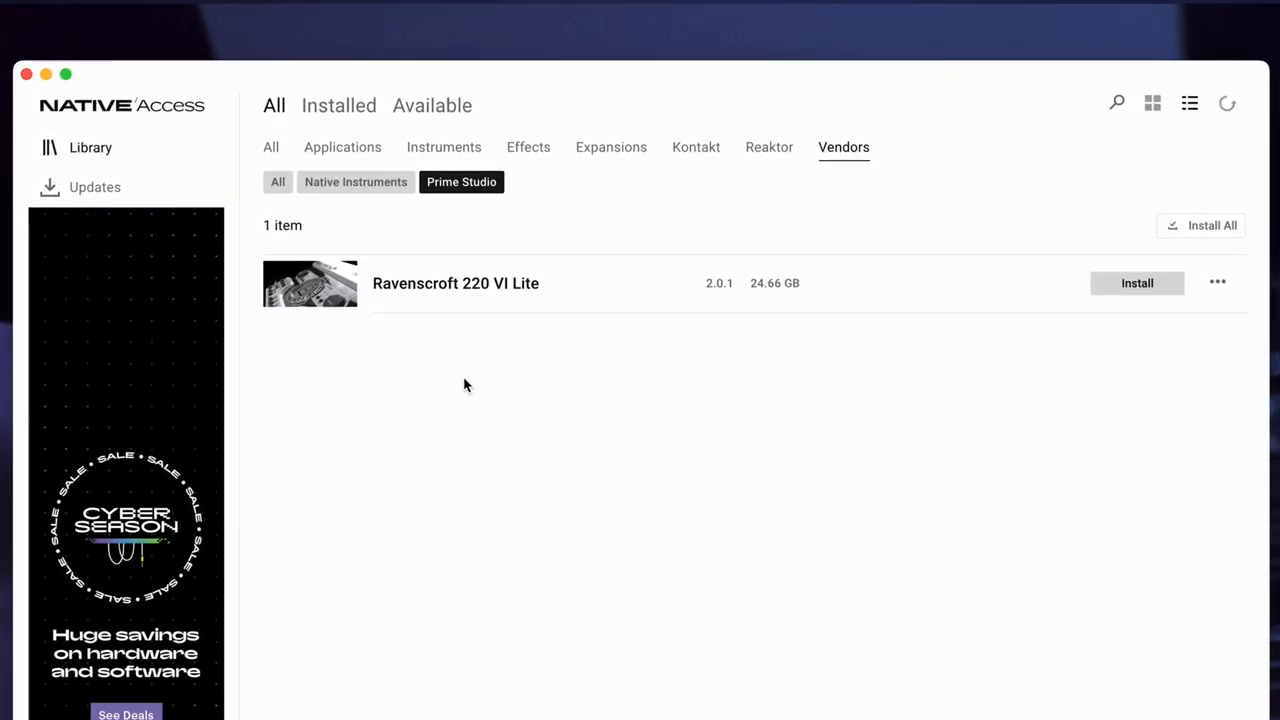
Step: Open Ravenscroft 220 VI Lite's details and queue its 24.66 GB Kontakt install
click(455, 283)
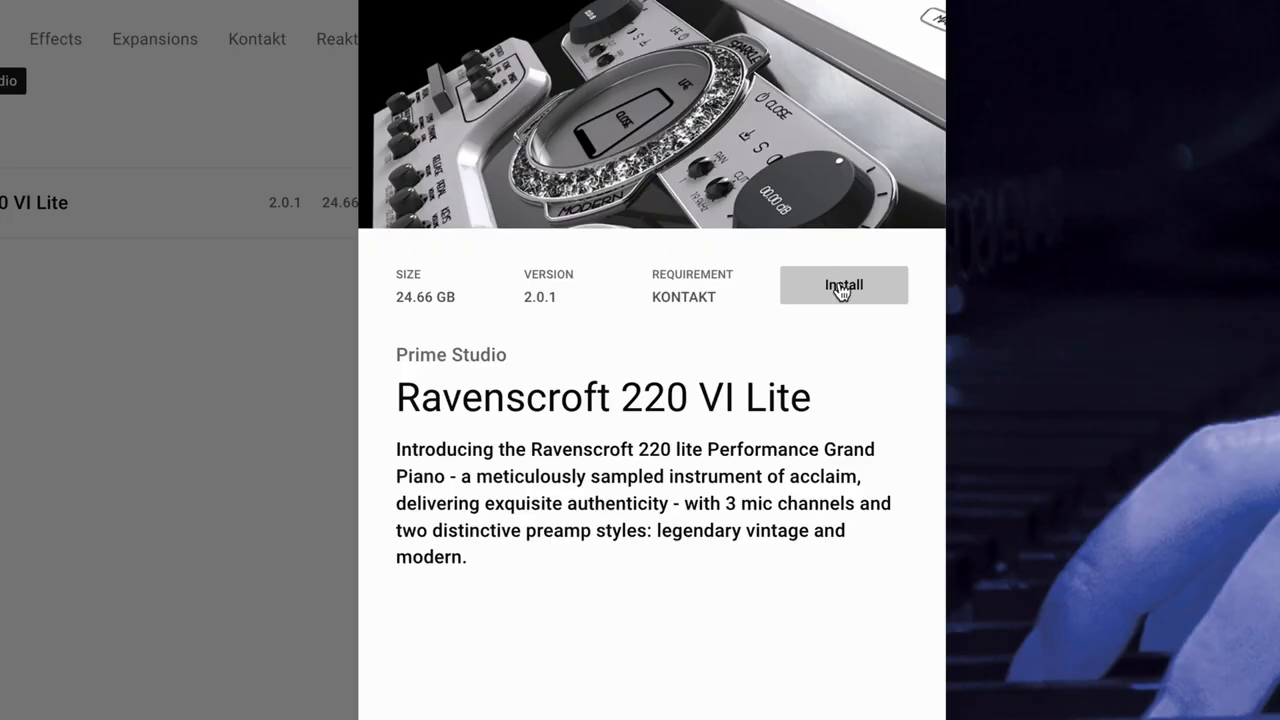
click(844, 285)
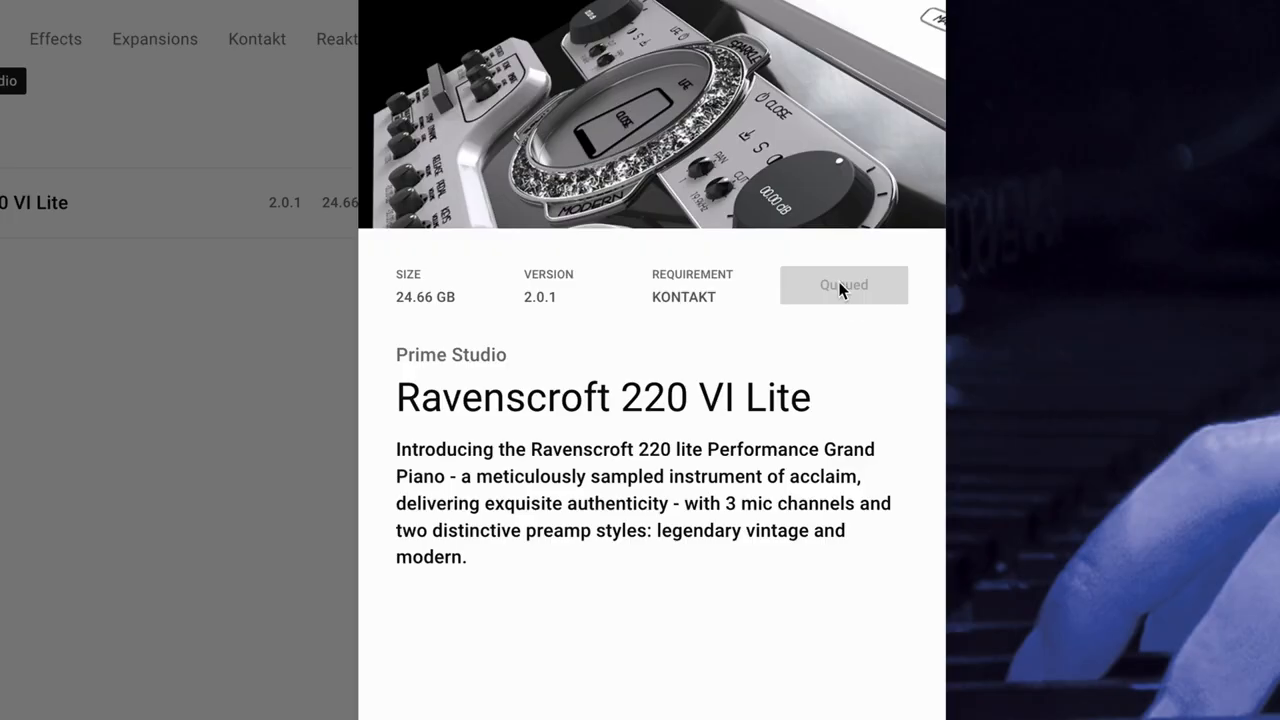